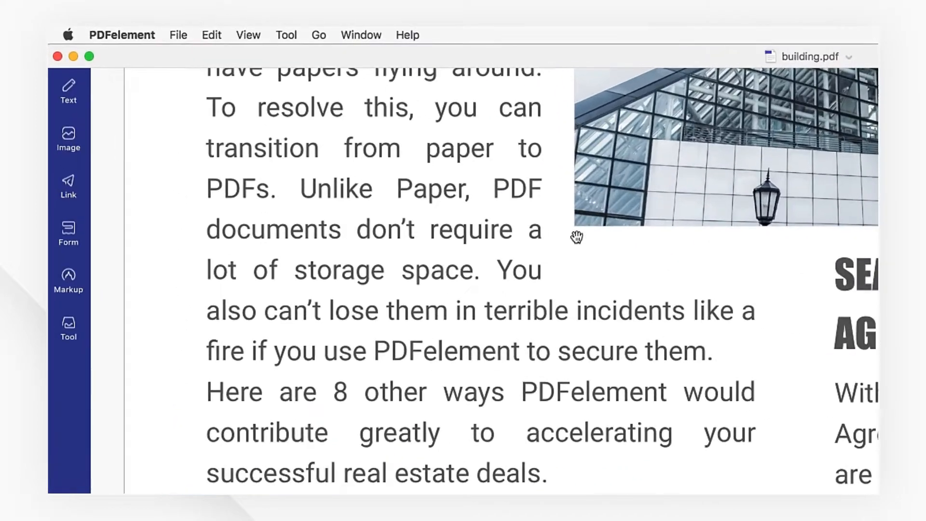
- Bring up the Print dialog for building.pdf from the File menu
click(177, 35)
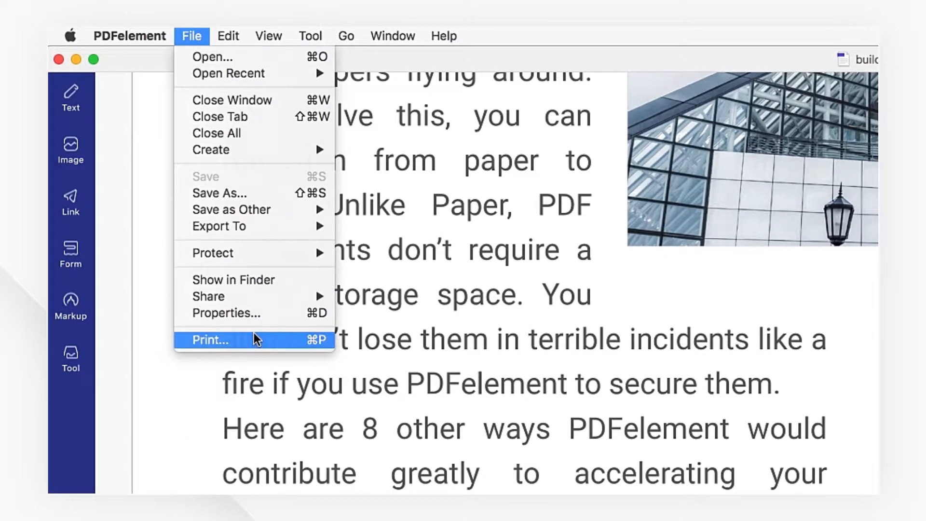
click(210, 339)
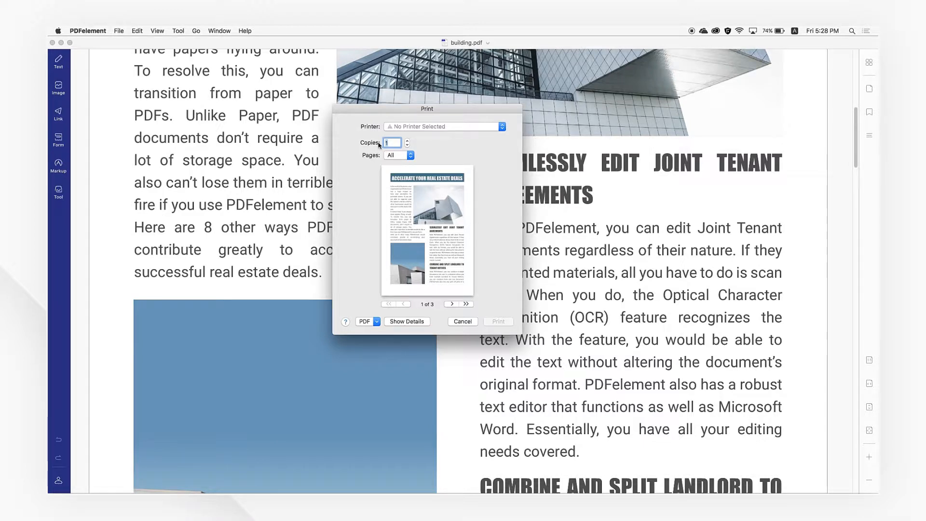
- Set 3 copies of page range 1 to 2 and reveal the full print details
click(406, 141)
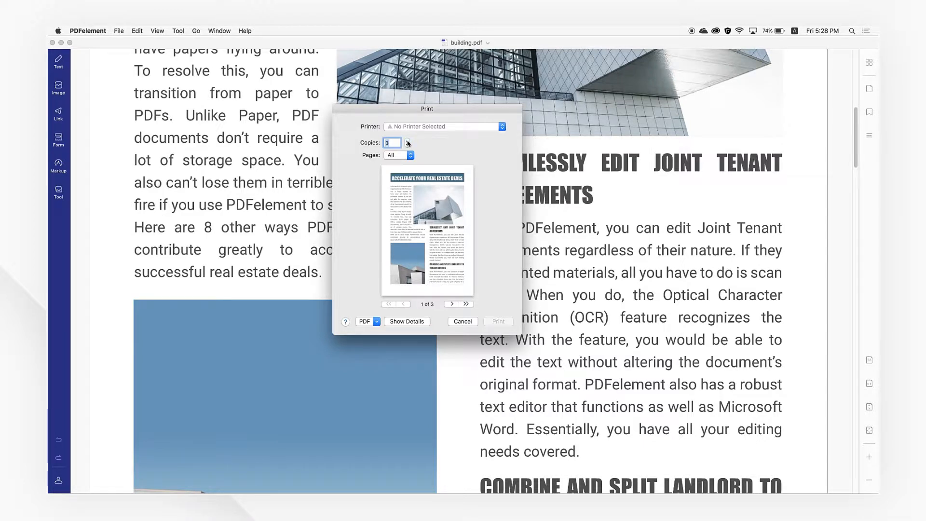
click(399, 154)
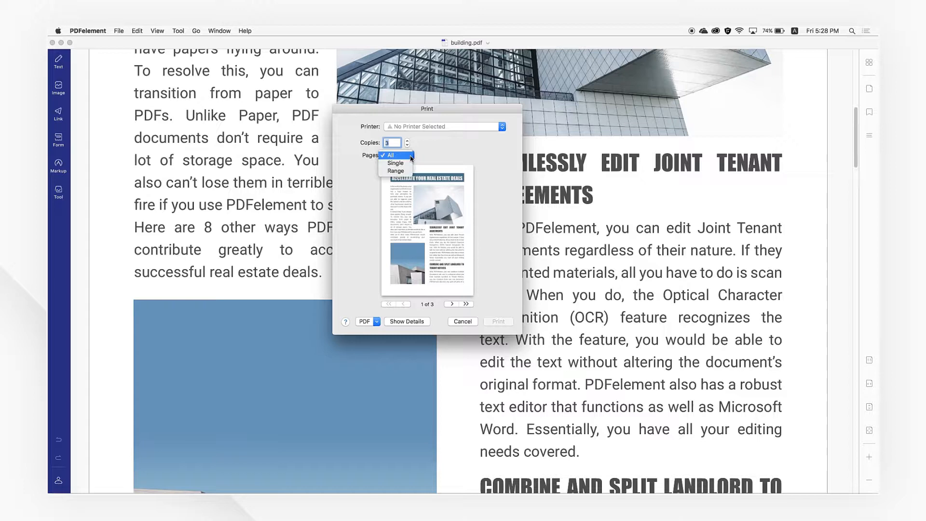
click(396, 170)
text(2)
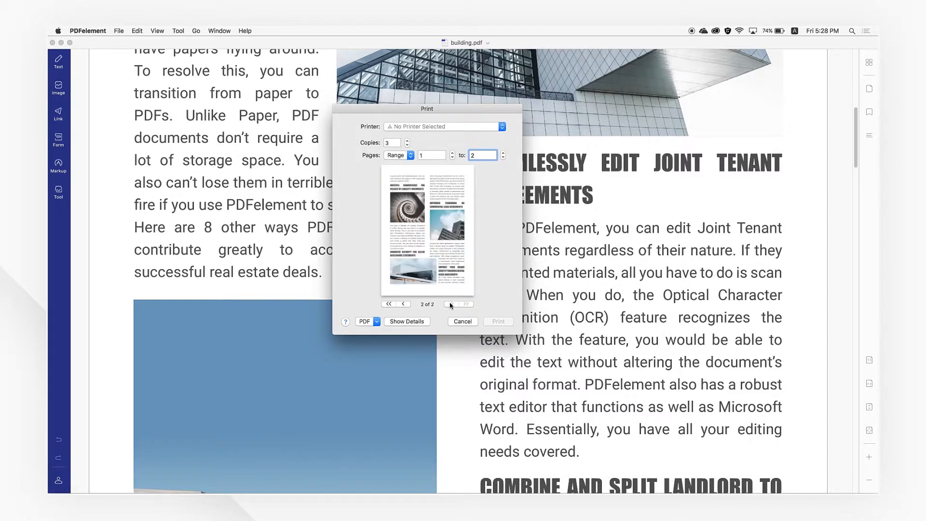
click(406, 322)
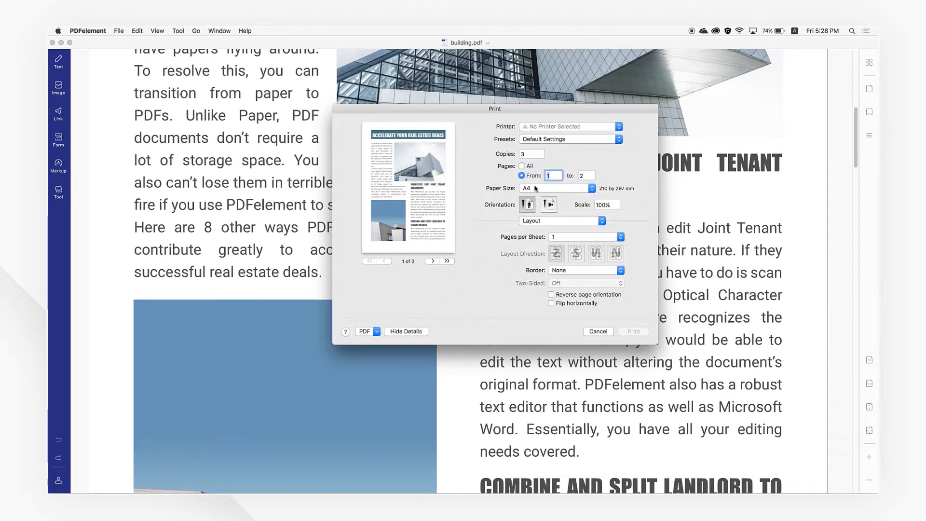
- Settle the paper size on A4 (after trying A3) in portrait orientation
click(576, 188)
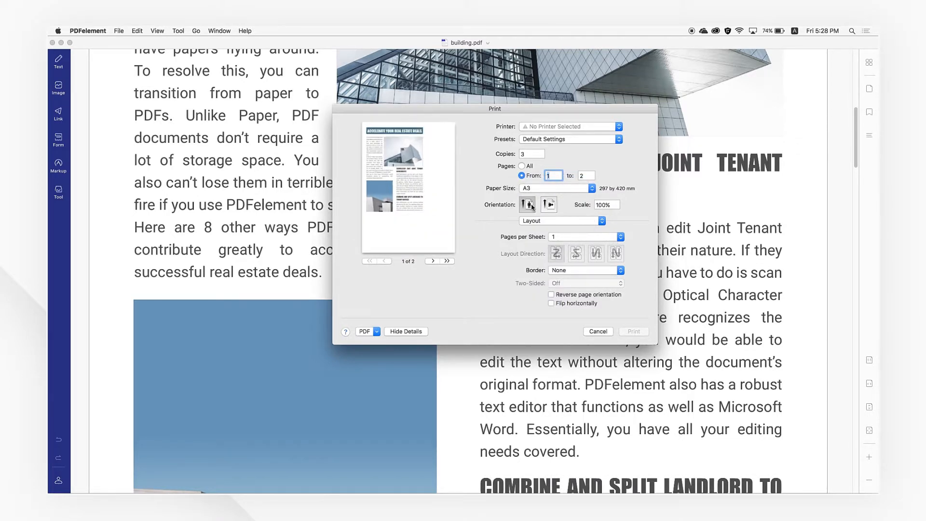
click(620, 188)
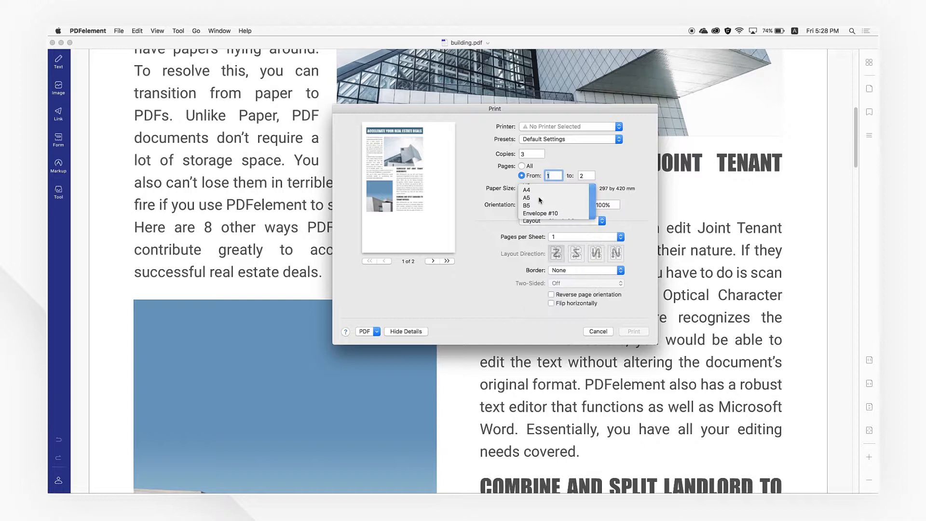
click(526, 190)
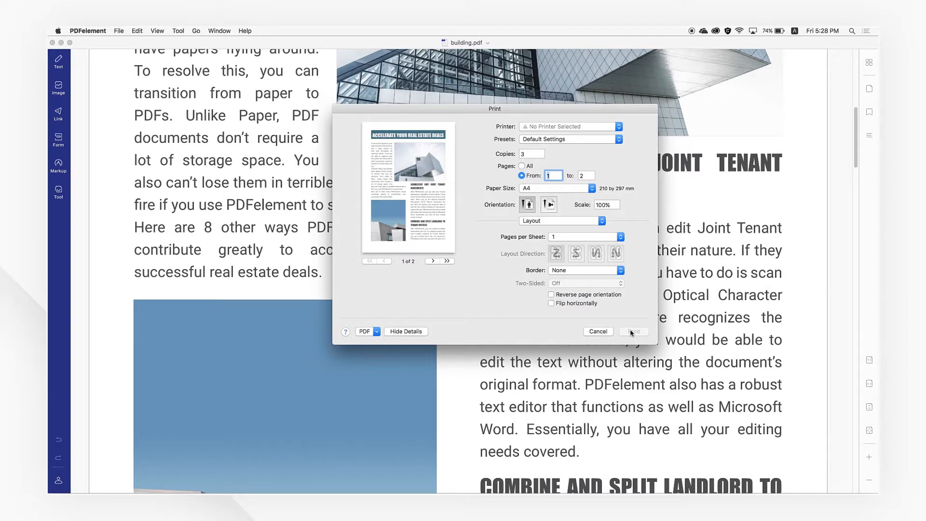
click(597, 331)
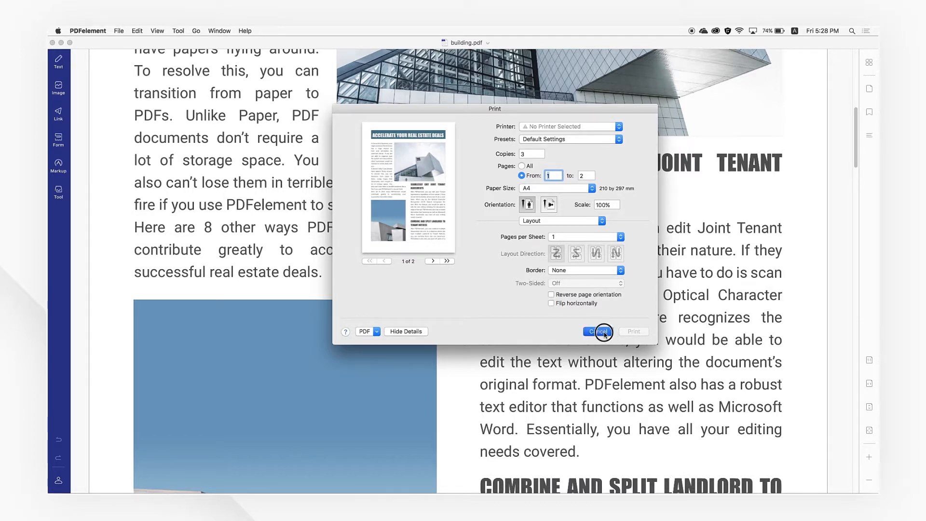
- Cancel the Print dialog without printing and return to the building.pdf document view
click(598, 331)
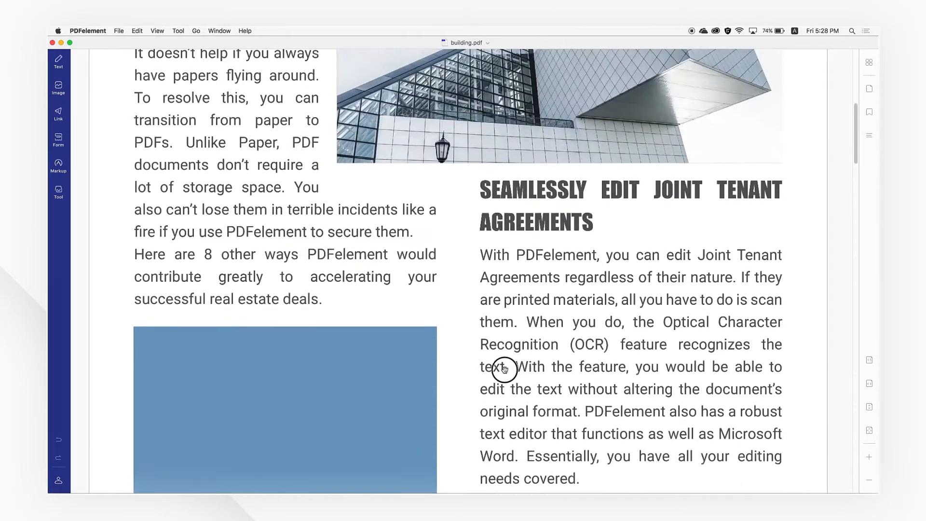
scroll(up, 3)
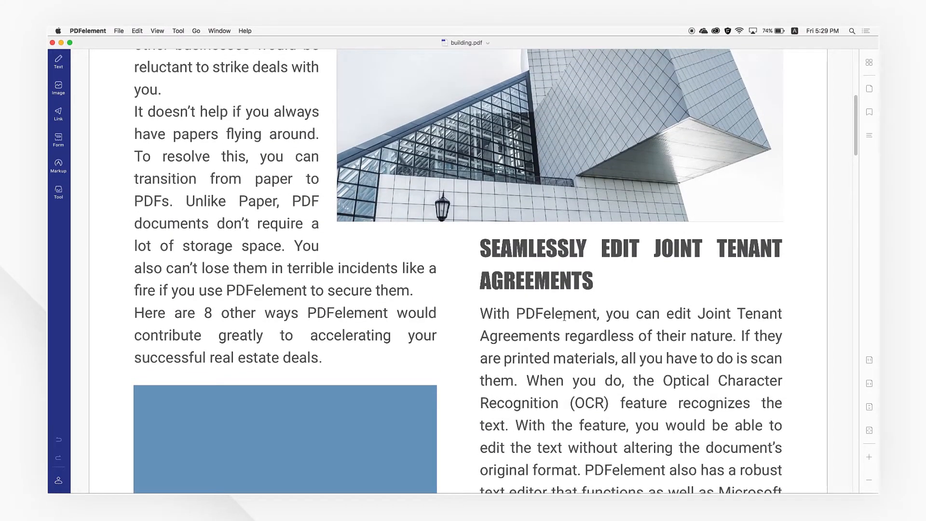